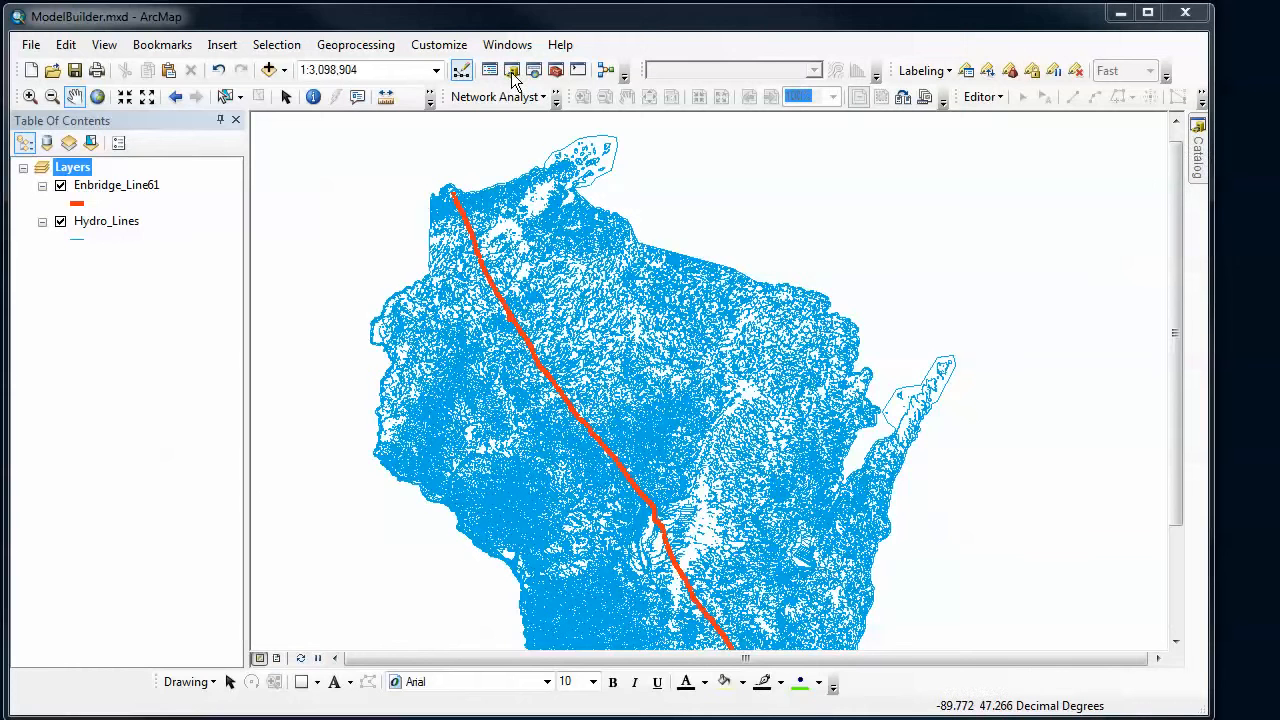
# Step: From the Catalog, create a new Toolbox.tbx in the Home - GIS Demos folder
pyautogui.click(1196, 150)
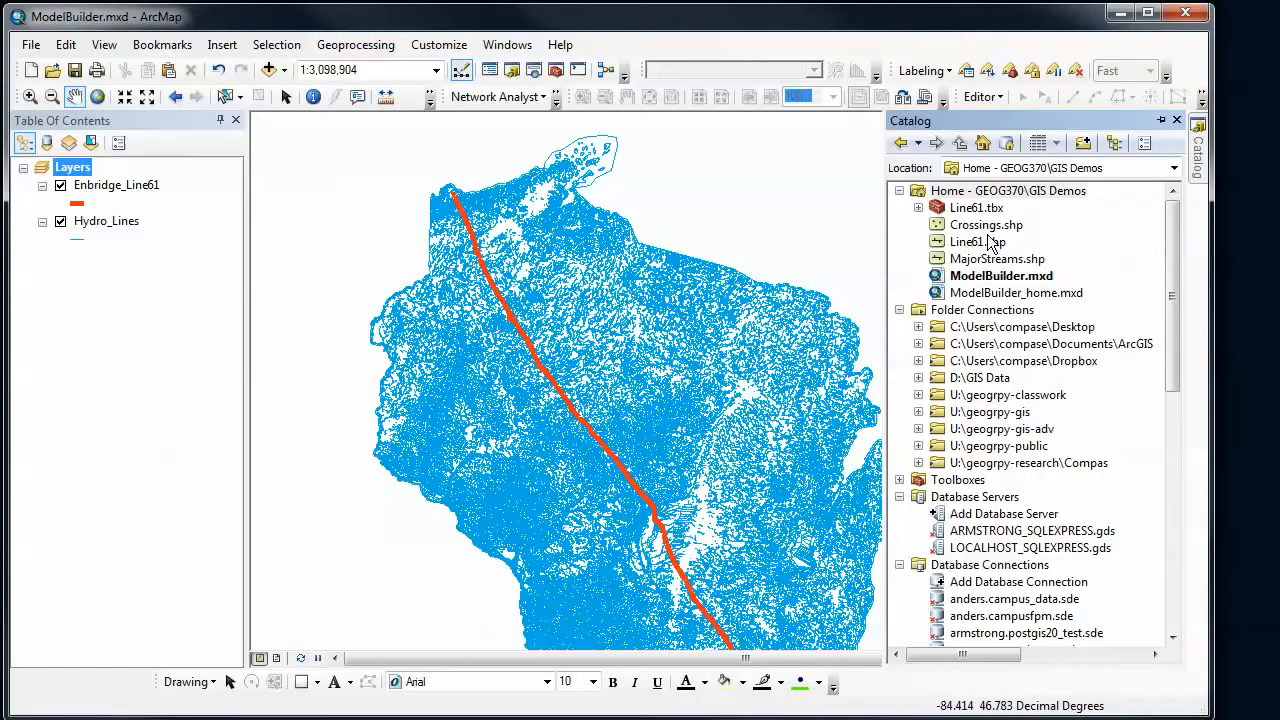
pyautogui.moveTo(956, 198)
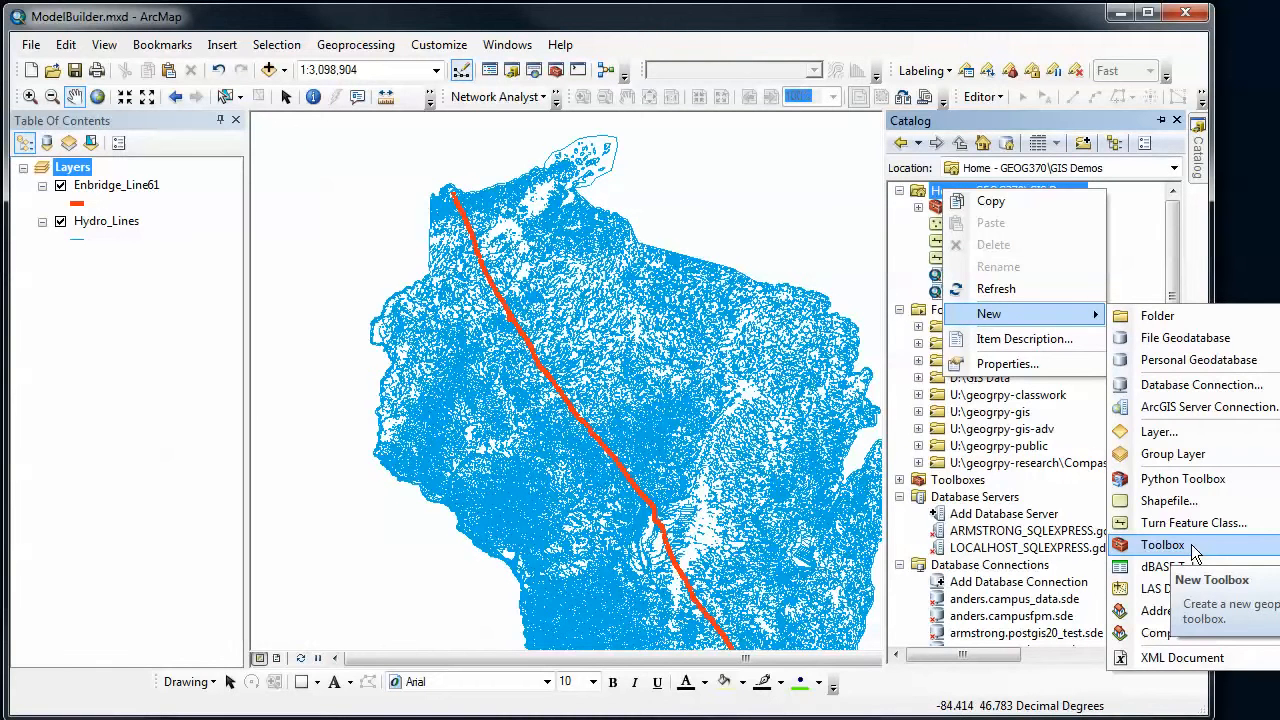
pyautogui.click(1162, 544)
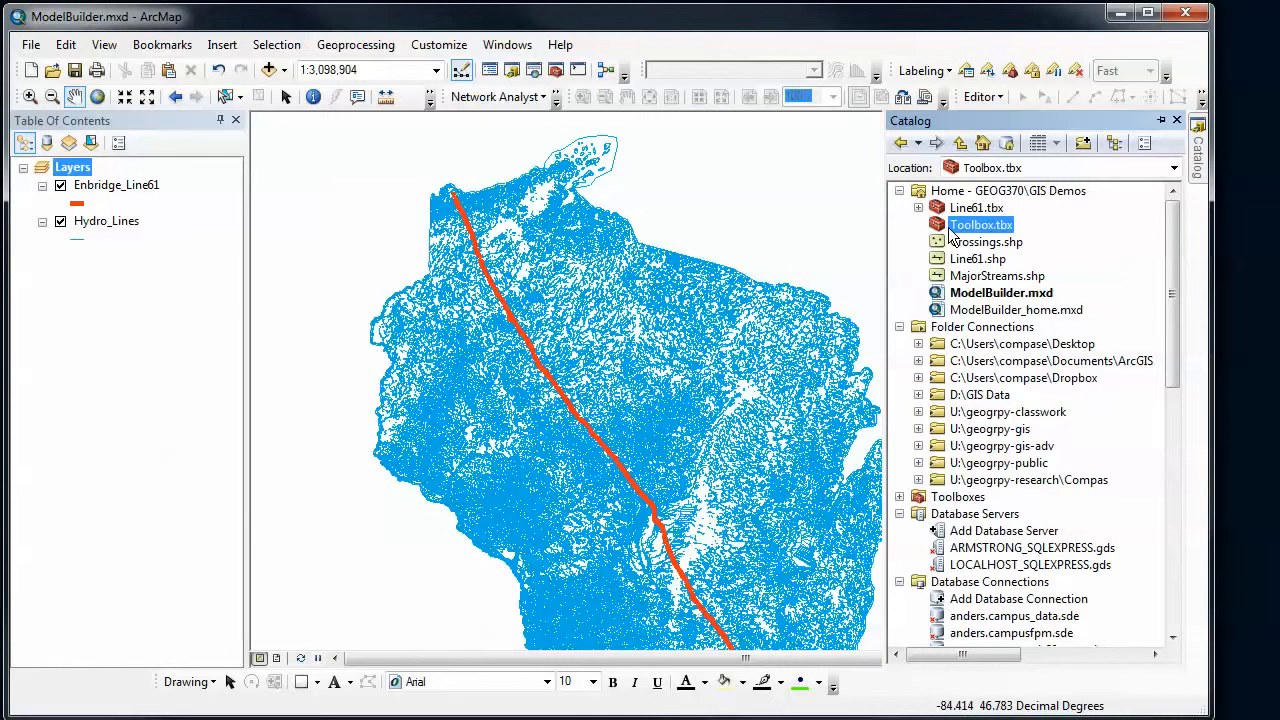
# Step: Add a new empty Model to Toolbox.tbx and position its ModelBuilder window over the map
pyautogui.rightClick(980, 224)
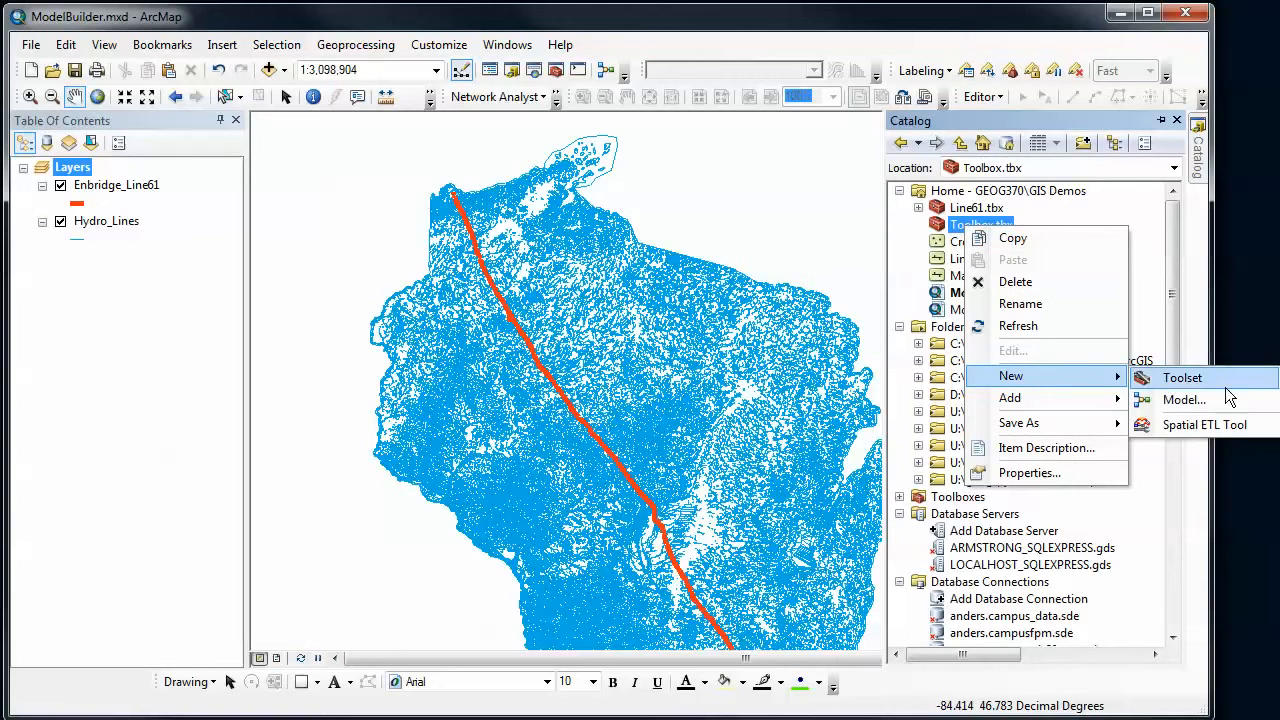
pyautogui.click(1184, 400)
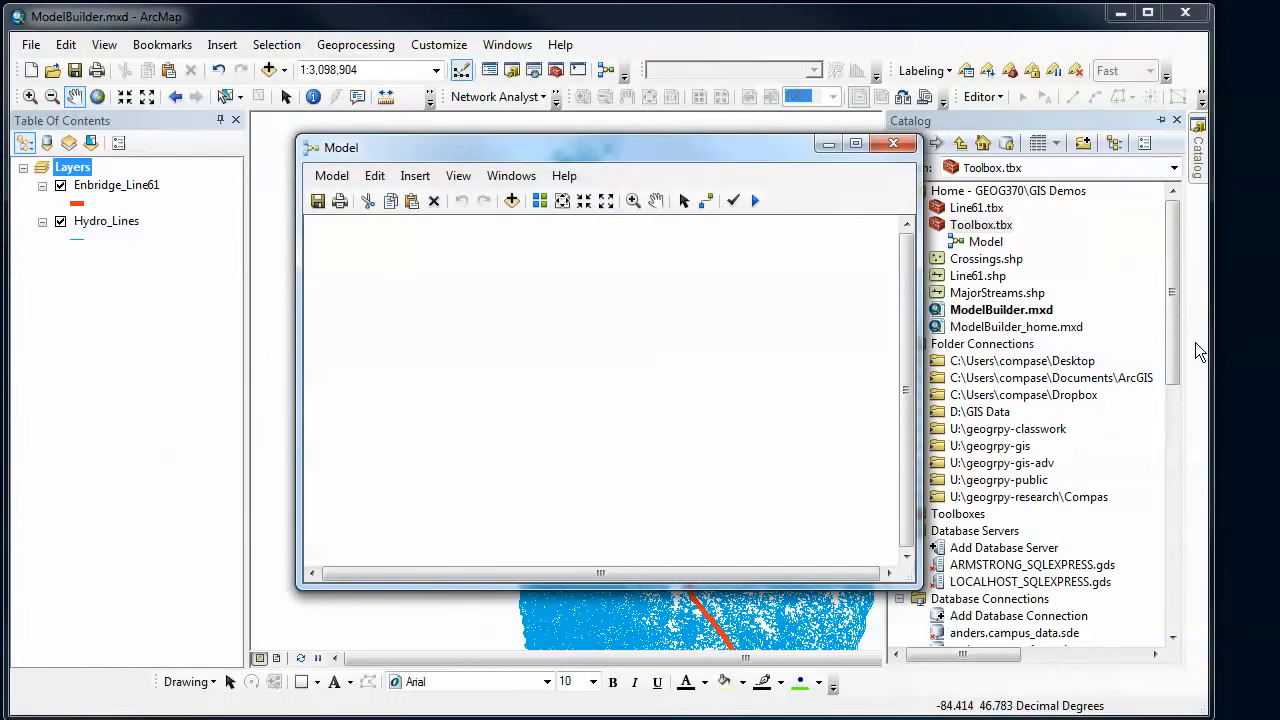
pyautogui.moveTo(600, 148); pyautogui.dragTo(750, 172)
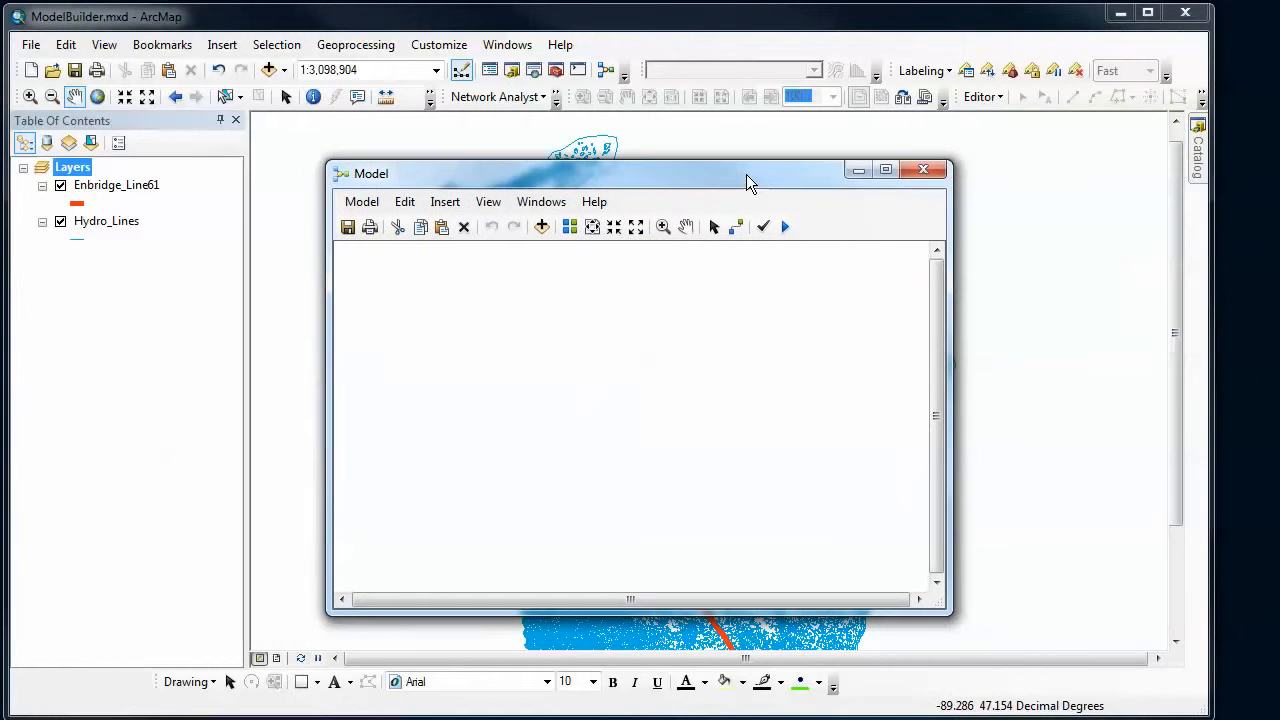
pyautogui.moveTo(750, 172); pyautogui.dragTo(792, 160)
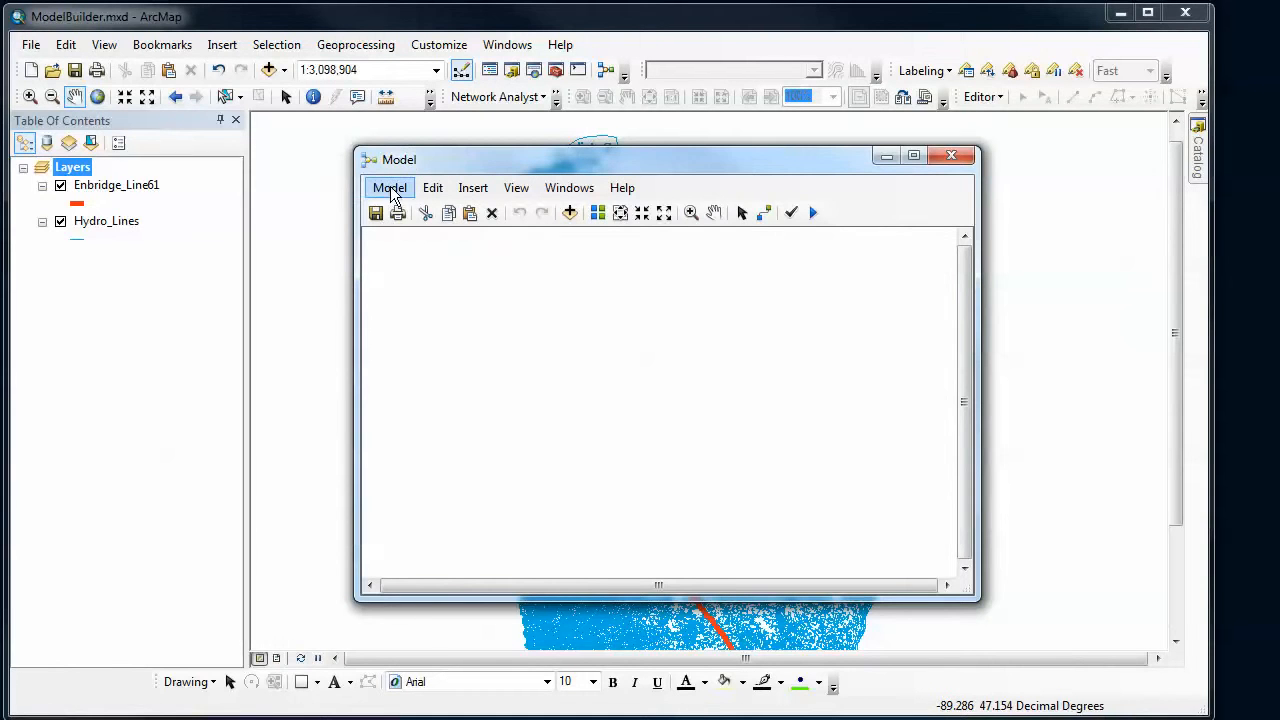
# Step: Set the model's Name and Label to Crossing in Model Properties
pyautogui.click(388, 188)
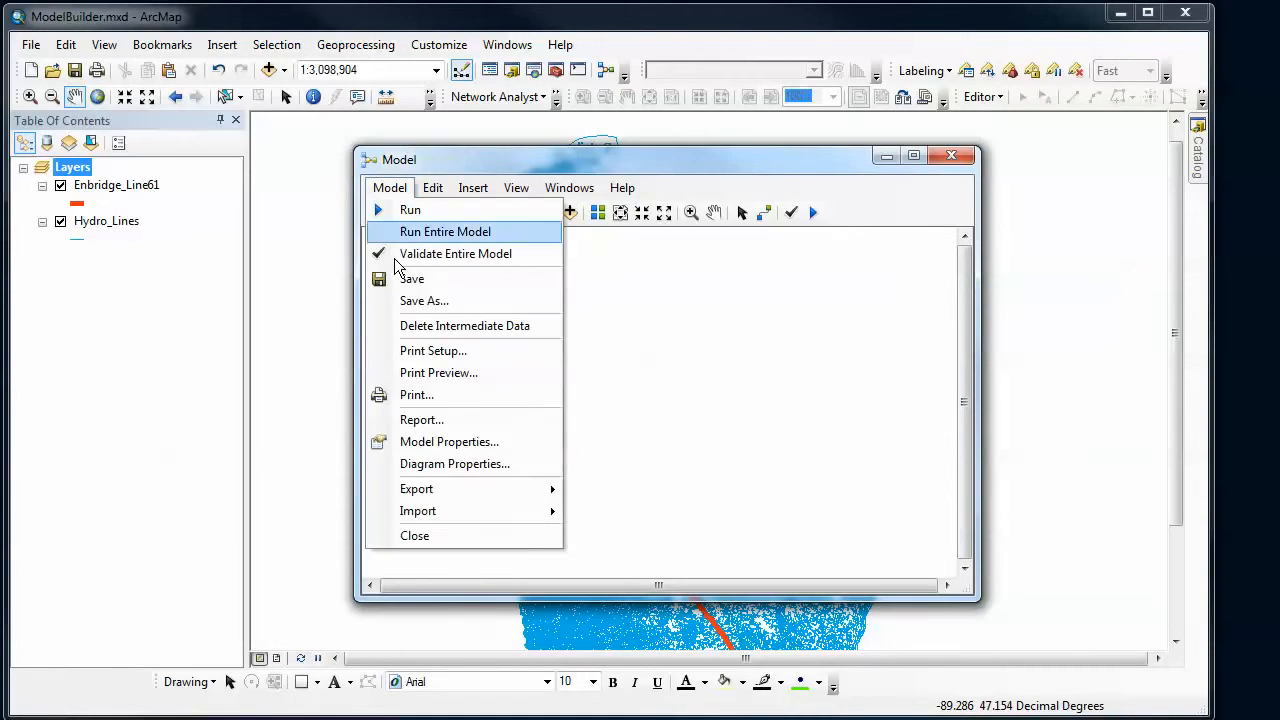
pyautogui.moveTo(476, 442)
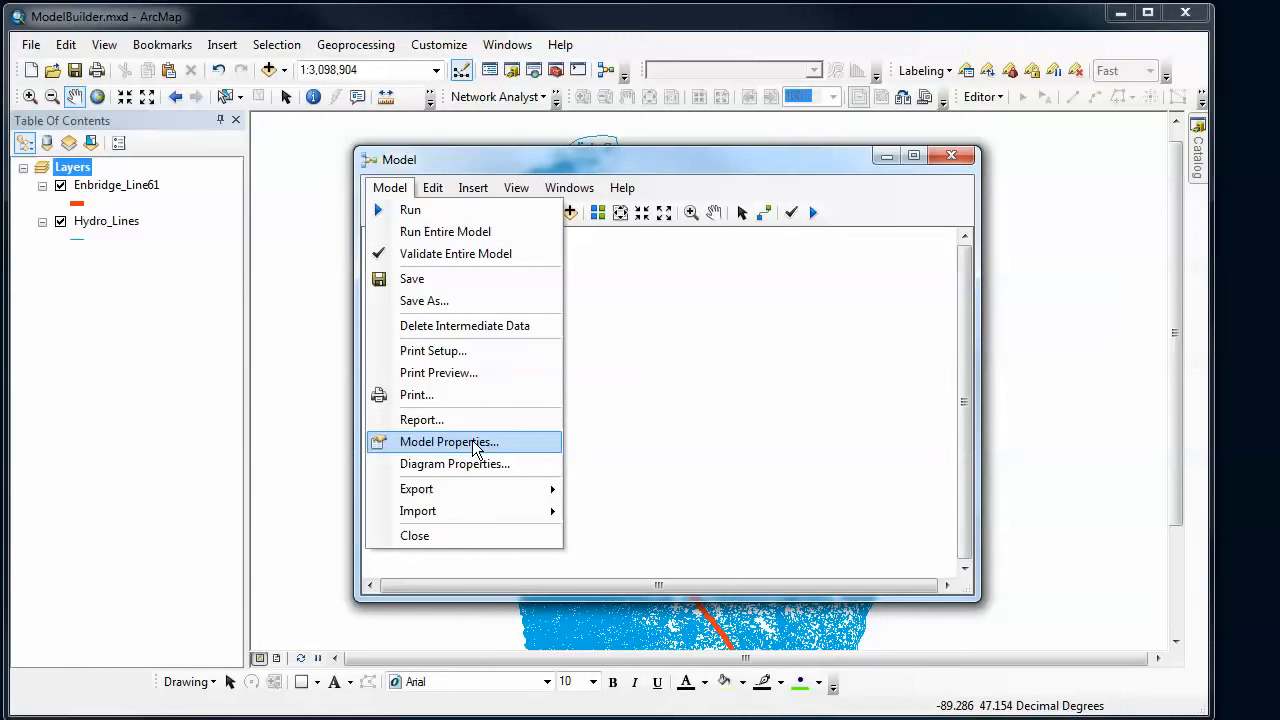
pyautogui.click(448, 442)
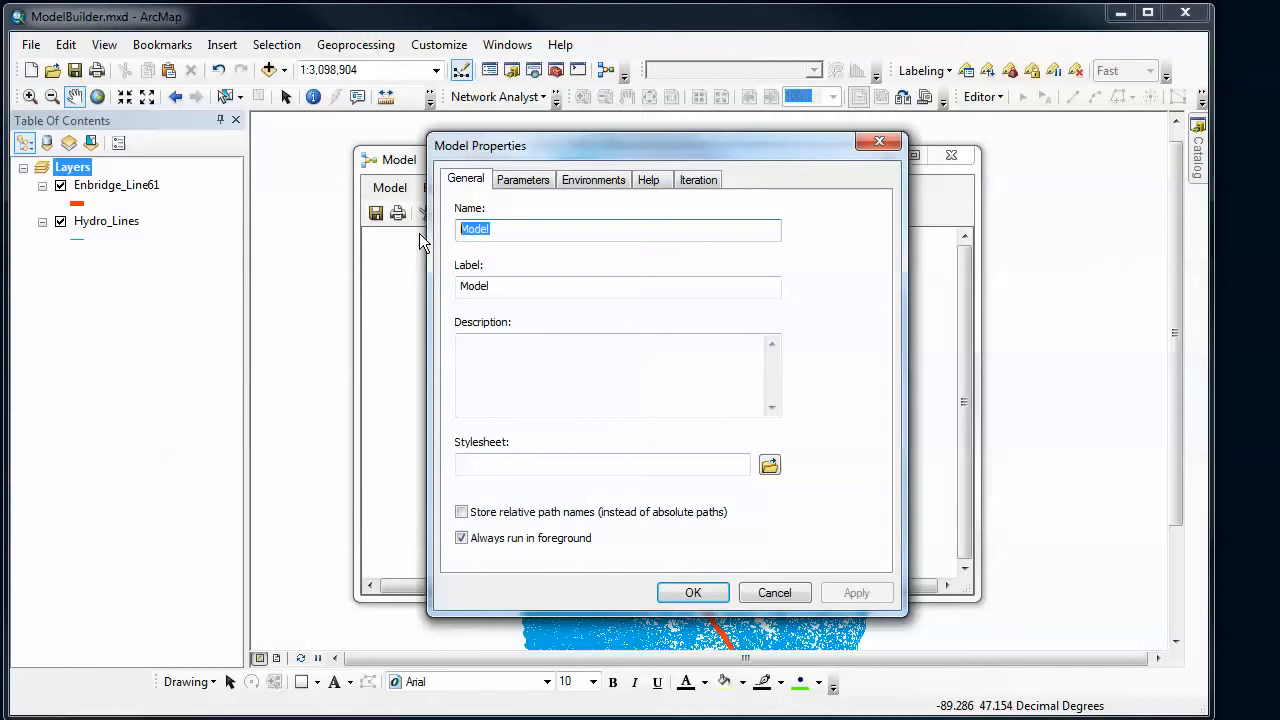
pyautogui.write('Crossing')
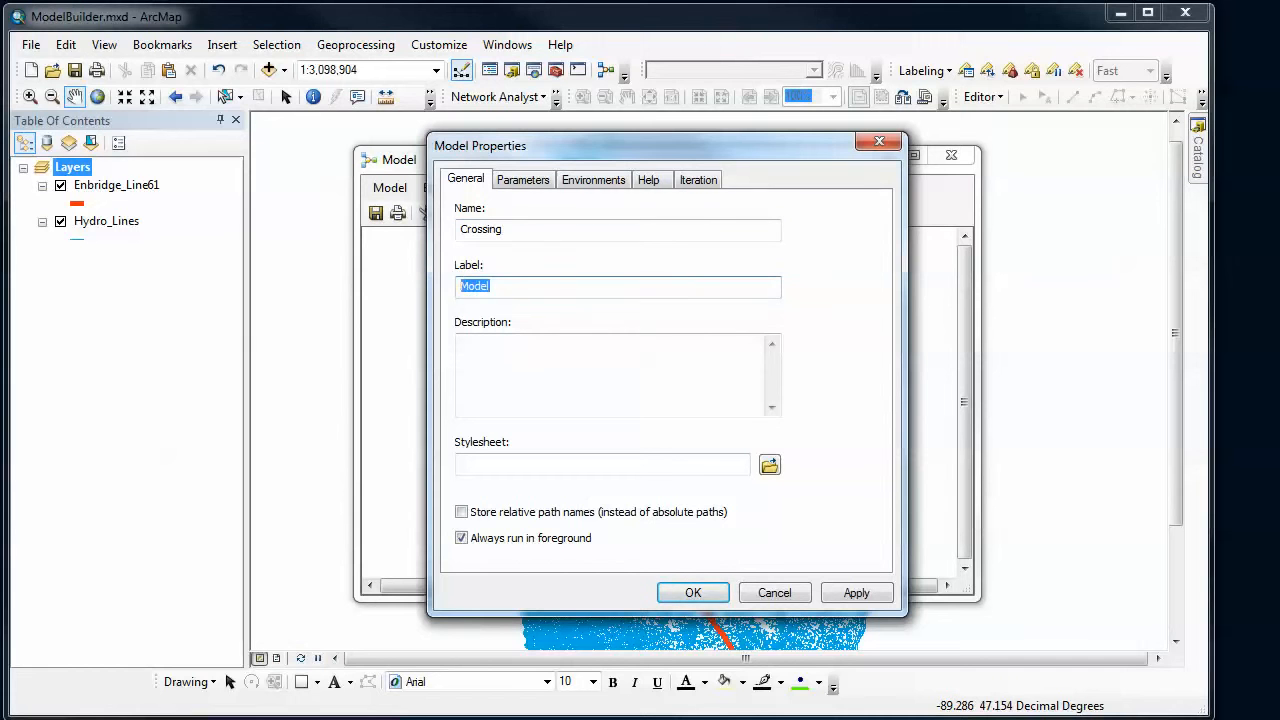
pyautogui.write('Crossing')
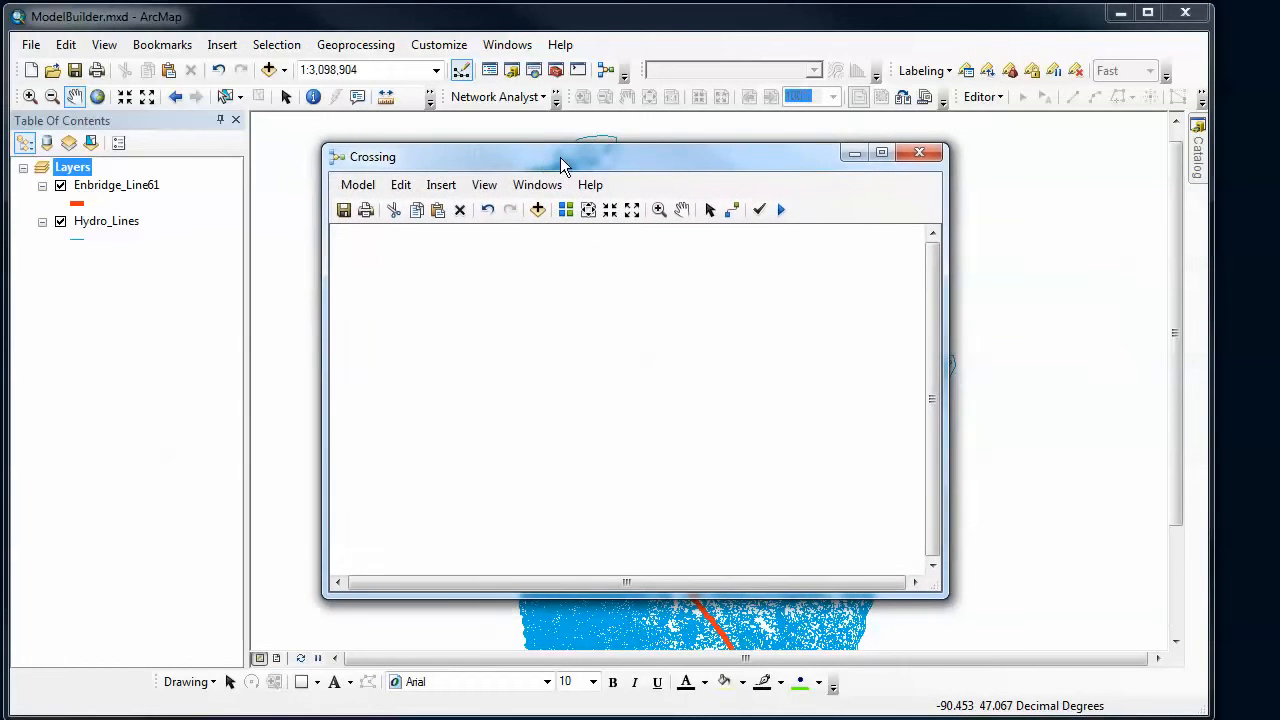
# Step: Drag the Enbridge_Line61 layer from the Table of Contents into the Crossing model as a data element
pyautogui.moveTo(564, 156); pyautogui.dragTo(640, 178)
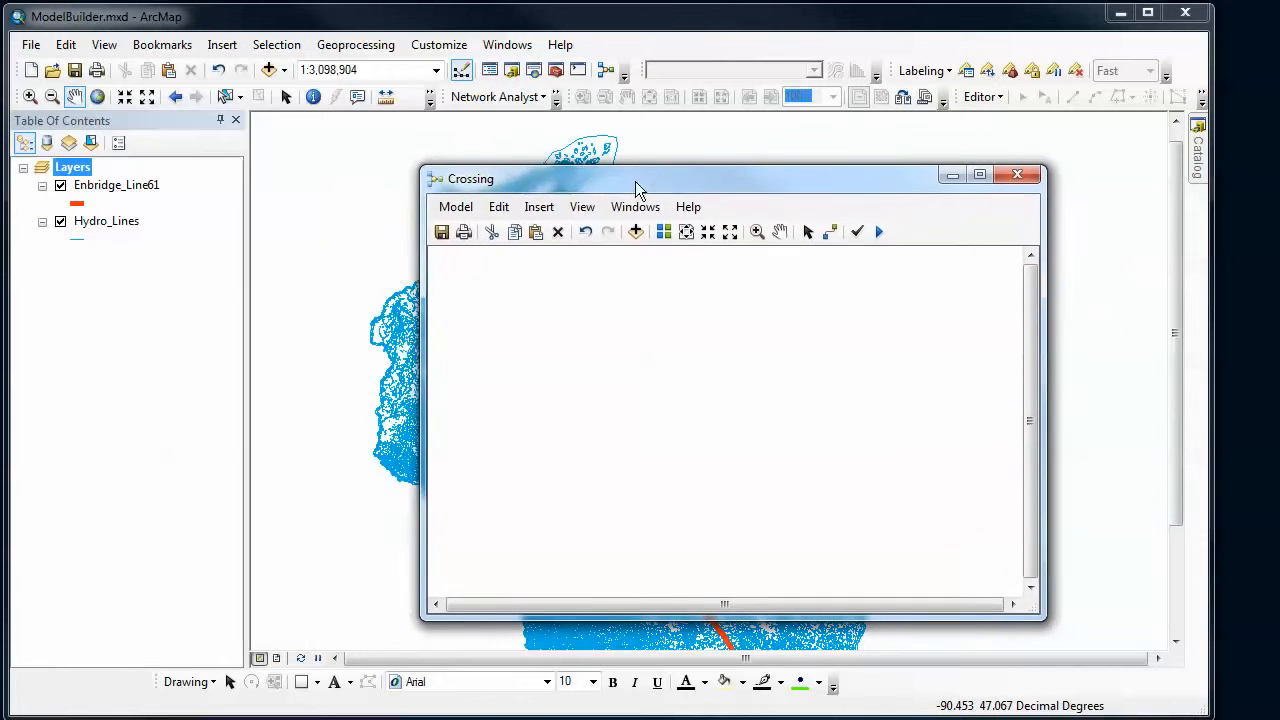
pyautogui.moveTo(640, 178); pyautogui.dragTo(612, 152)
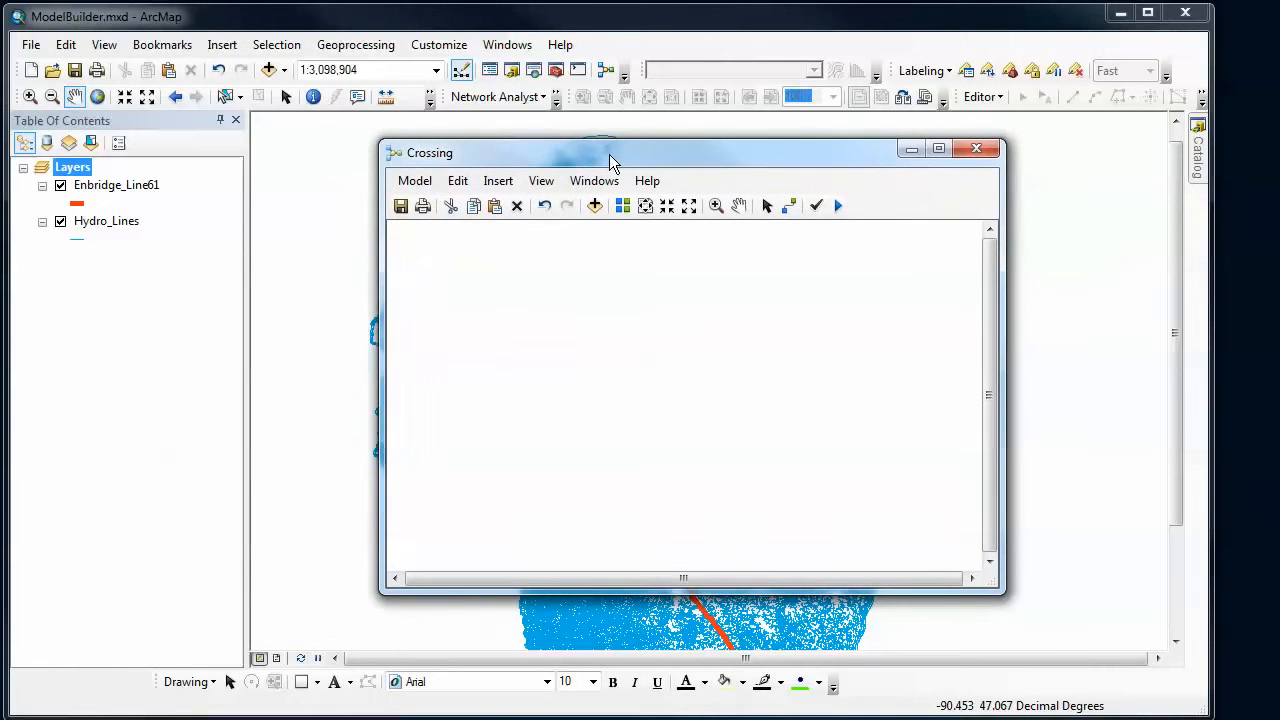
pyautogui.moveTo(610, 152); pyautogui.dragTo(556, 156)
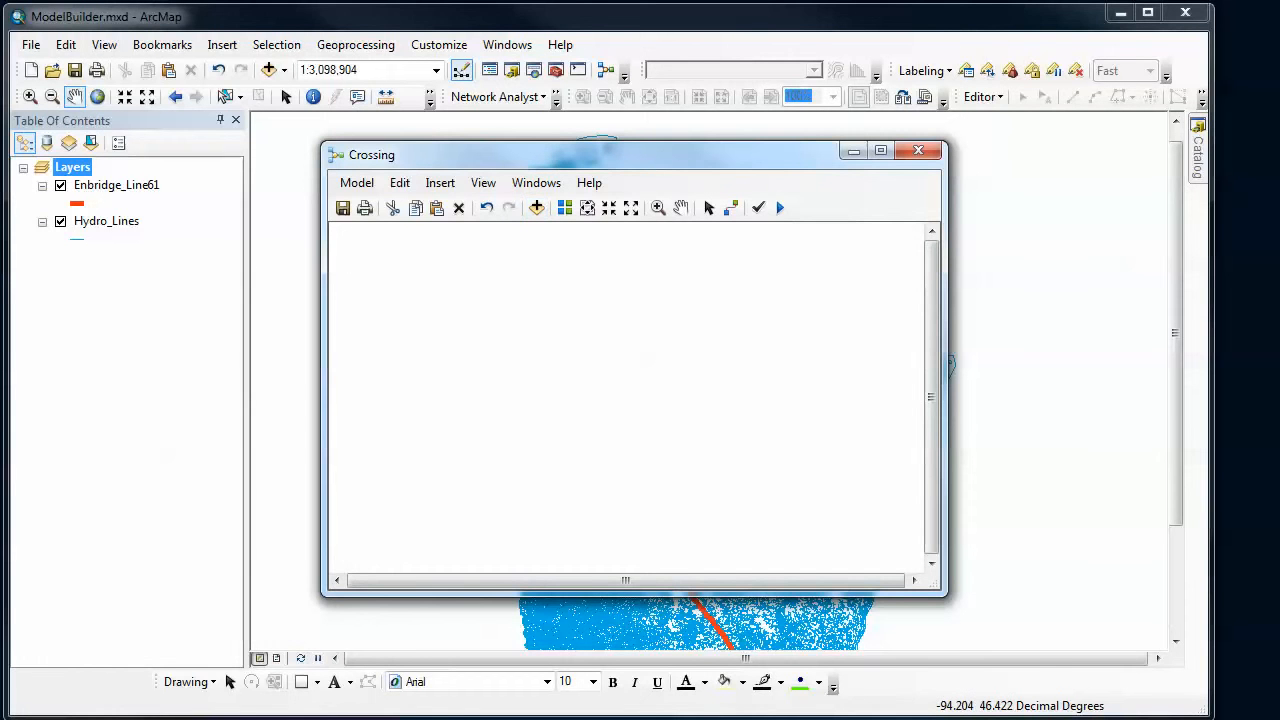
pyautogui.click(116, 184)
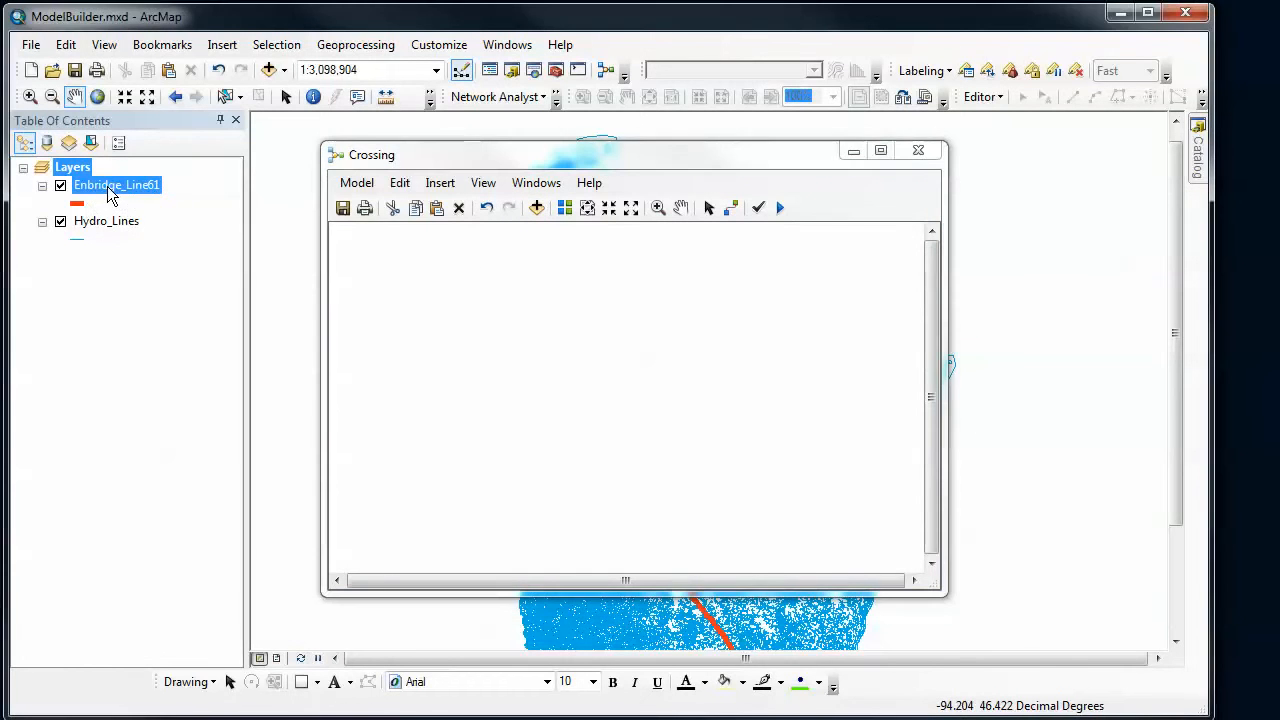
pyautogui.moveTo(116, 184); pyautogui.dragTo(414, 284)
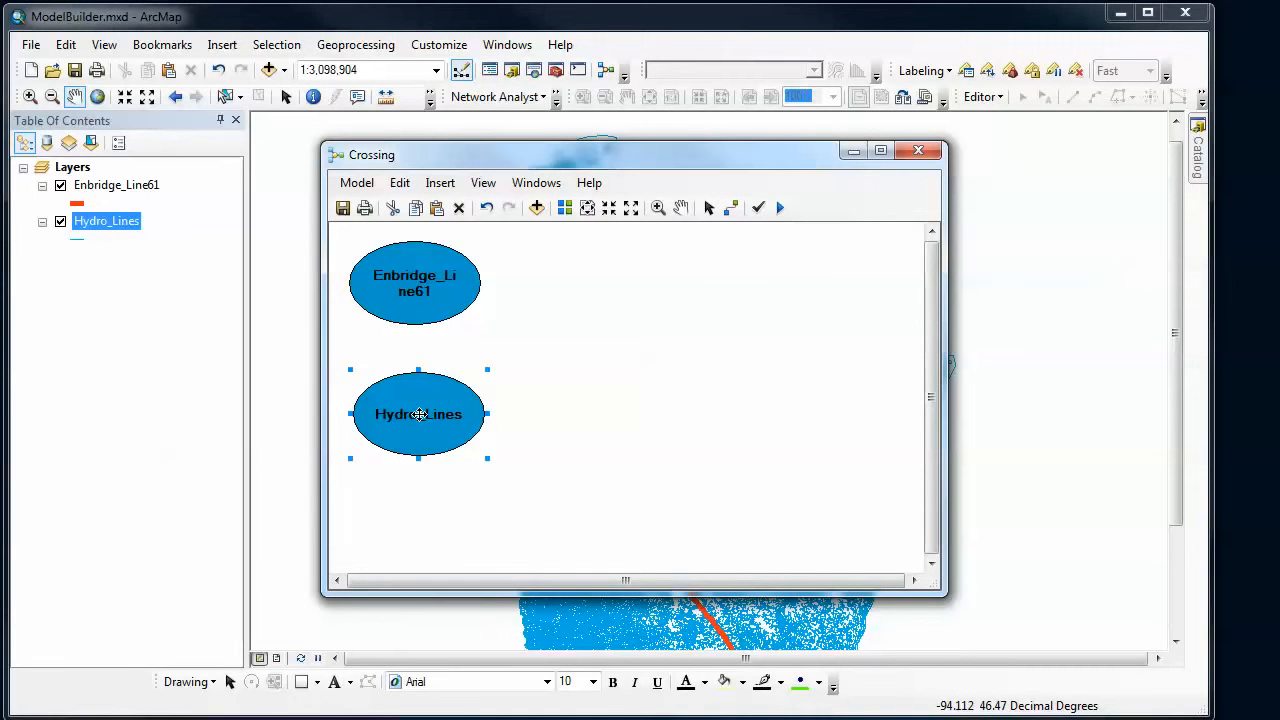
pyautogui.moveTo(432, 276)
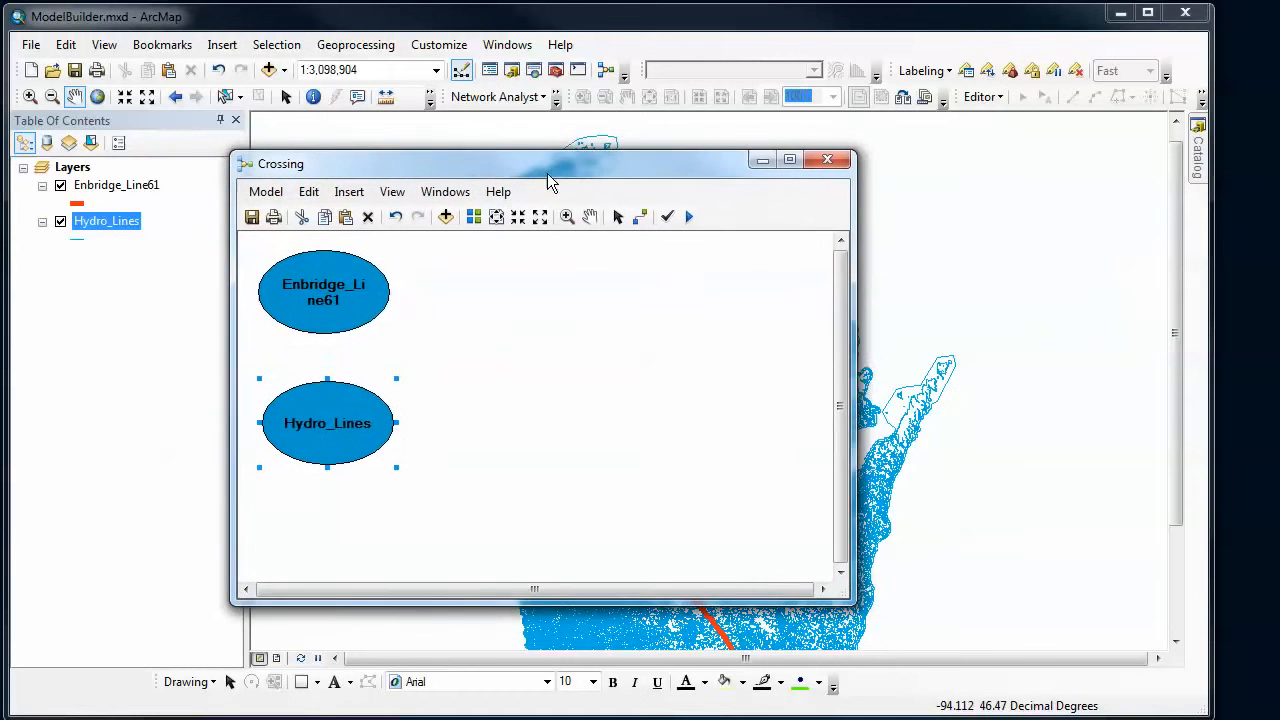
pyautogui.moveTo(544, 164); pyautogui.dragTo(452, 160)
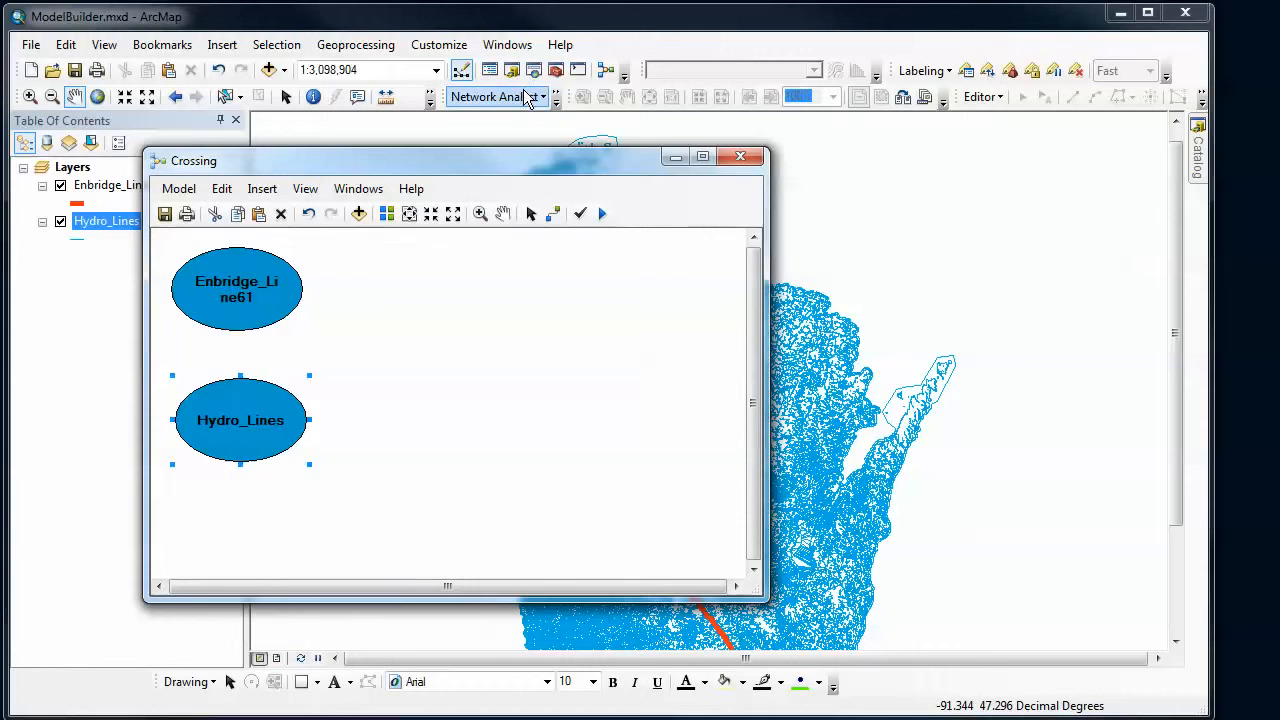
pyautogui.moveTo(532, 70)
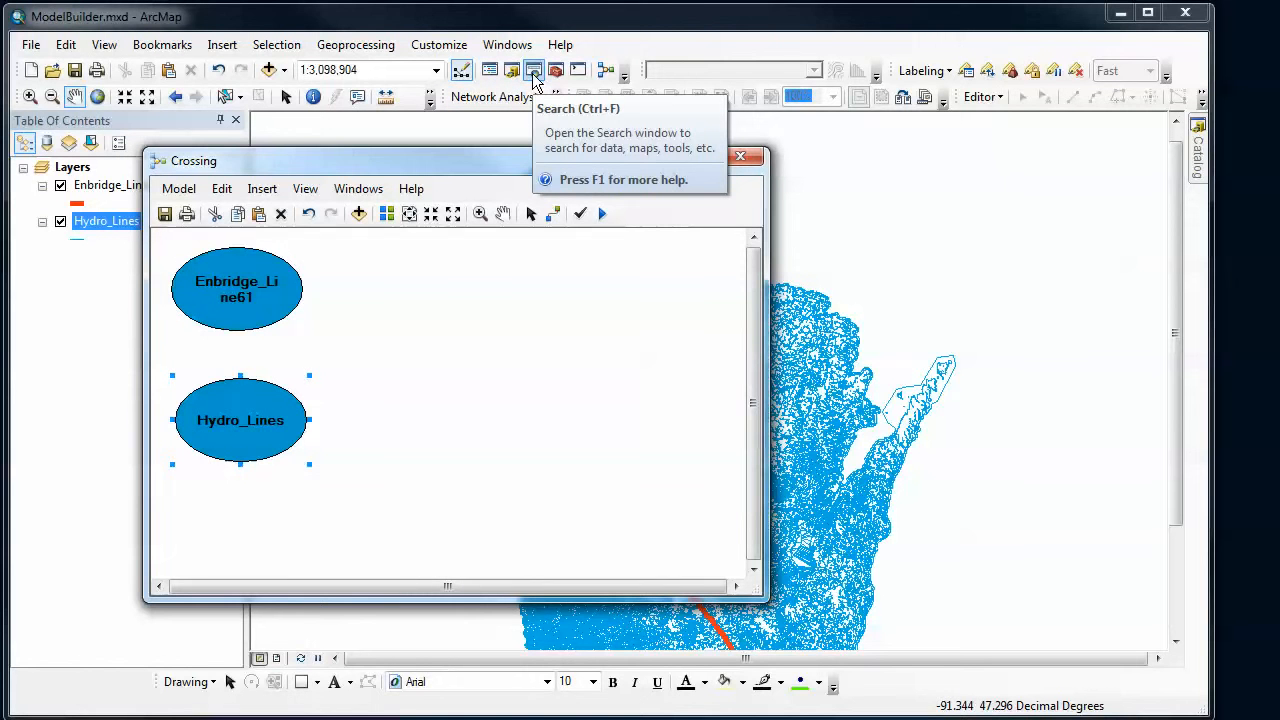
# Step: Search the geoprocessing Tools for 'select' to find Select Layer By Attribute
pyautogui.click(534, 70)
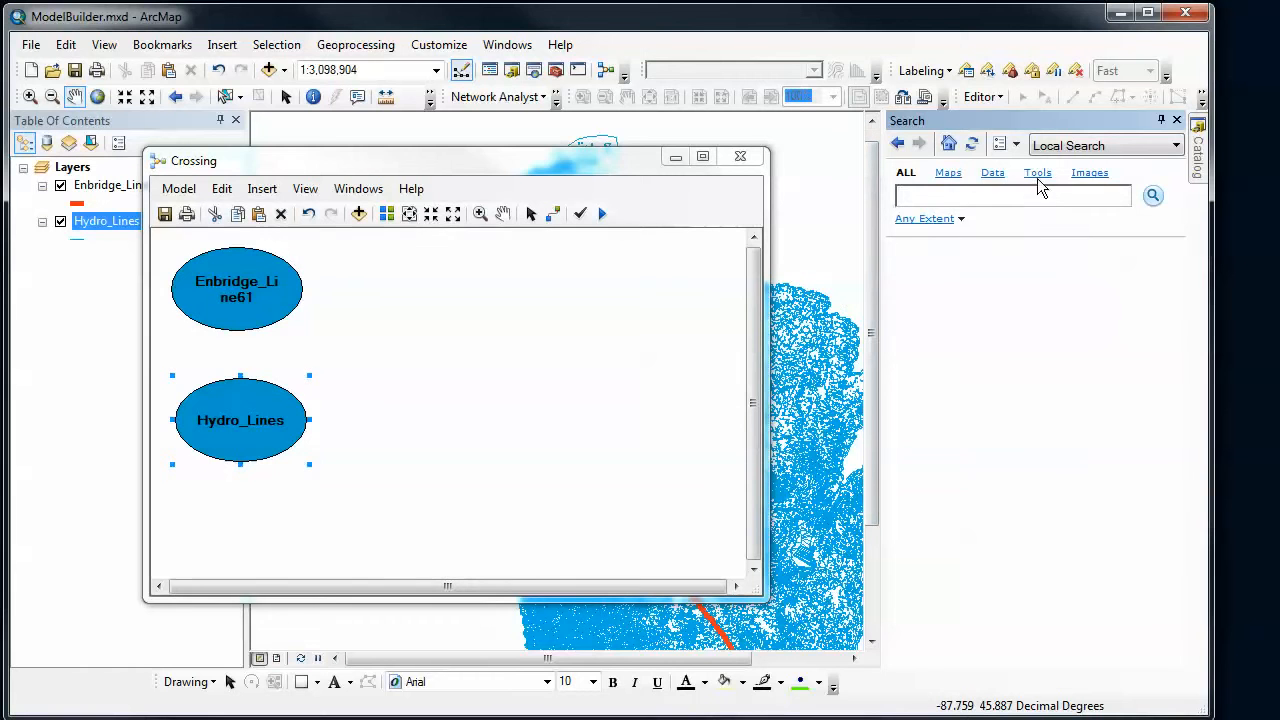
pyautogui.click(1036, 172)
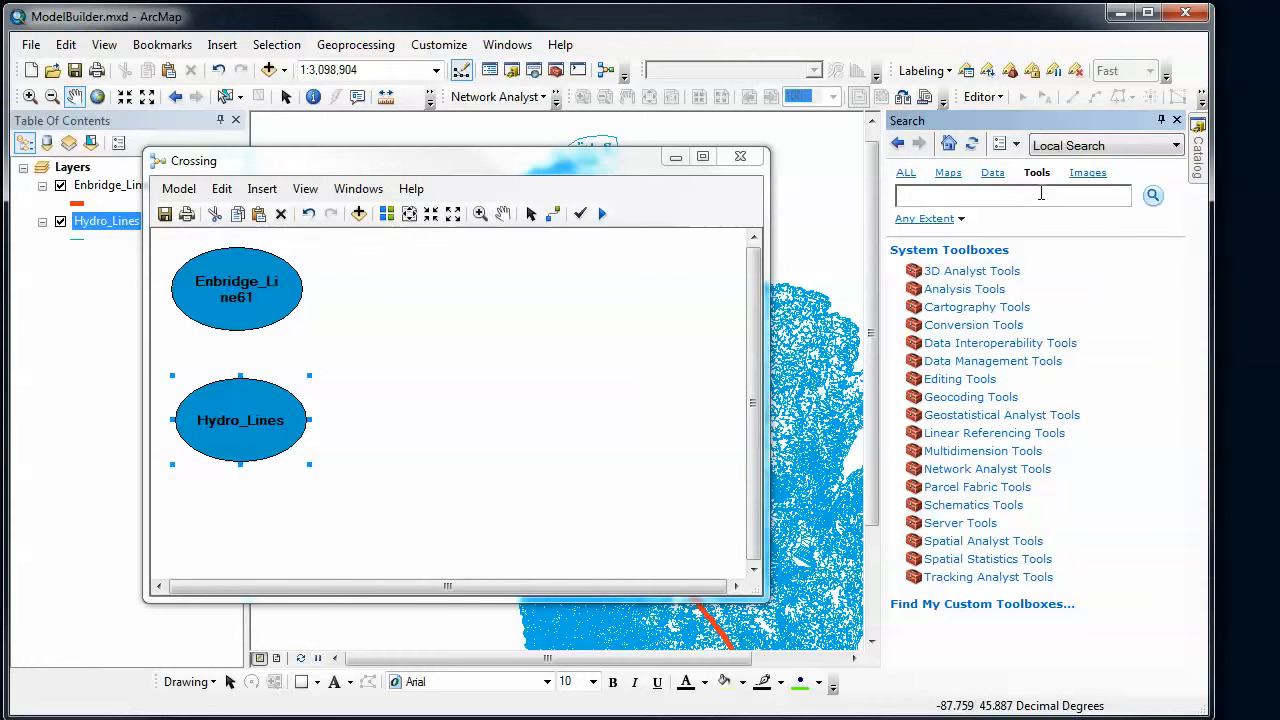
pyautogui.write('selec')
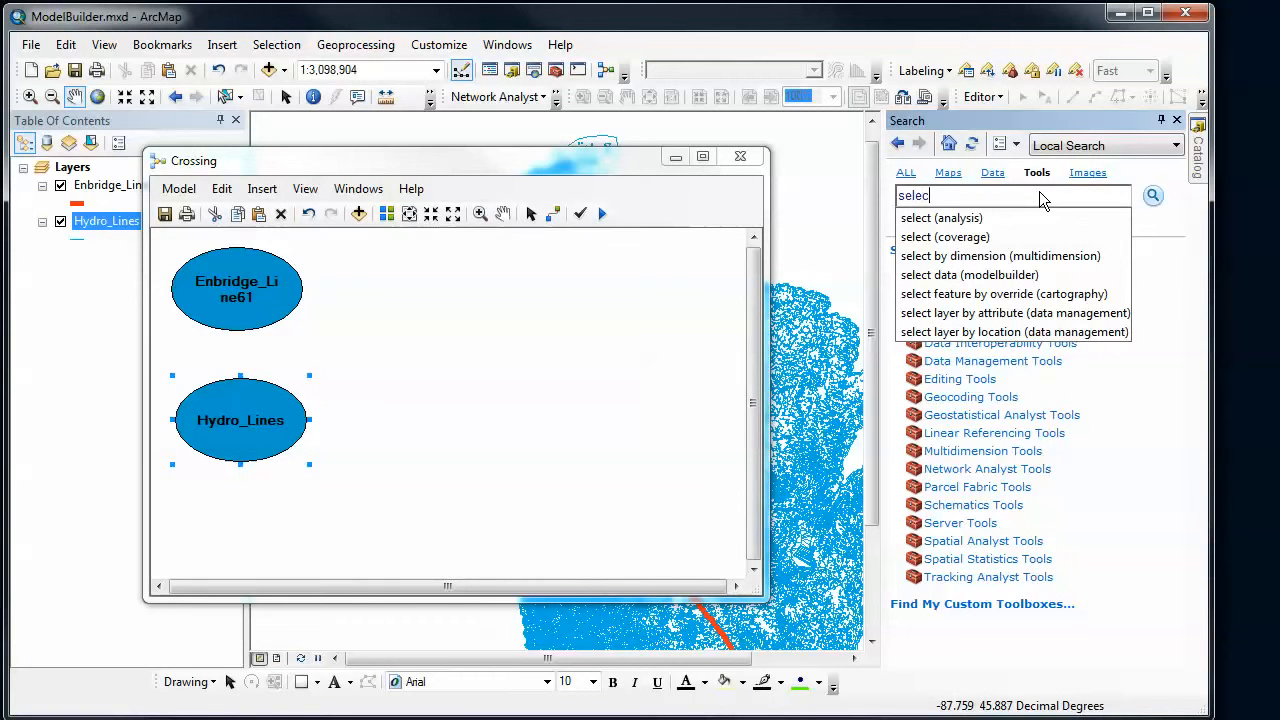
pyautogui.click(1152, 196)
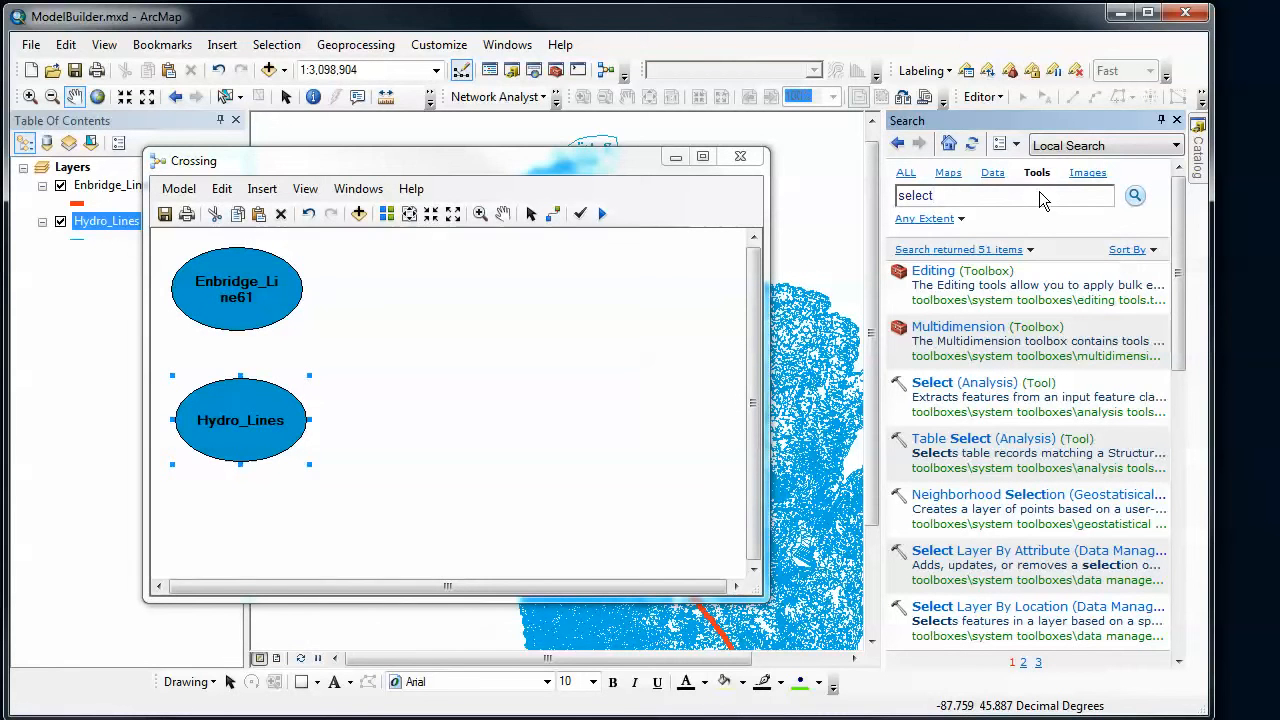
pyautogui.moveTo(1024, 550)
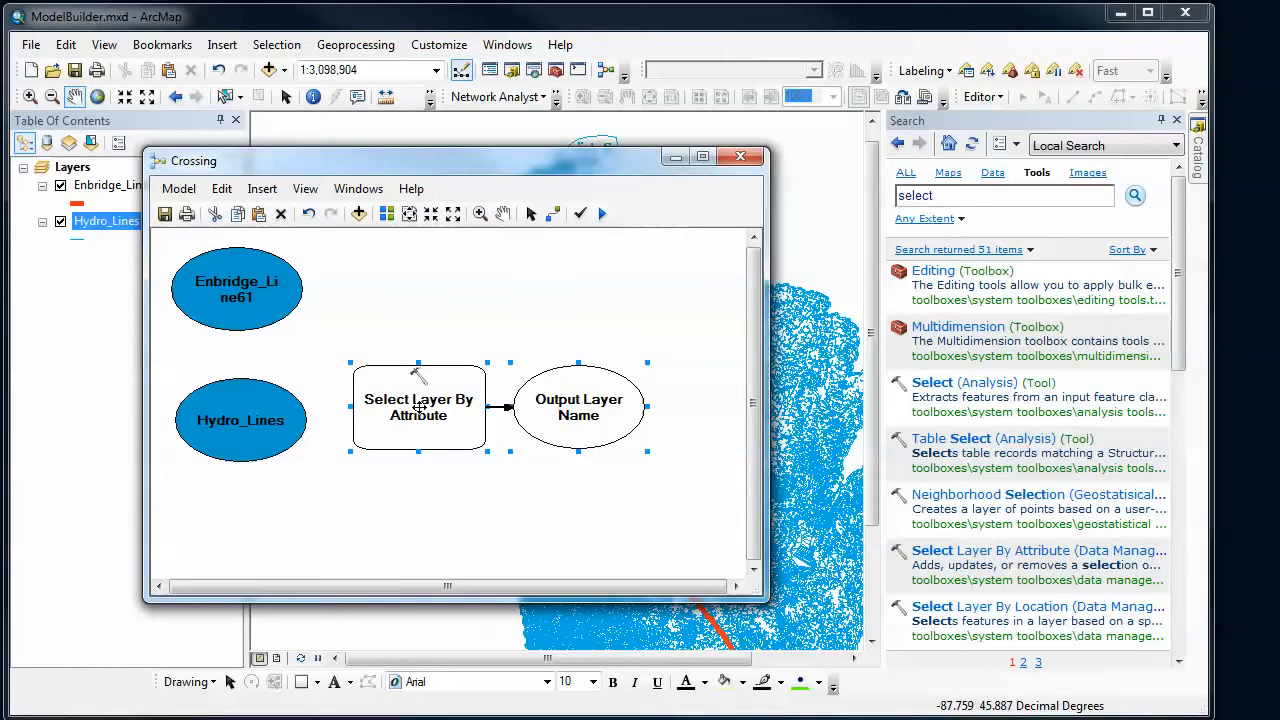
pyautogui.moveTo(500, 176)
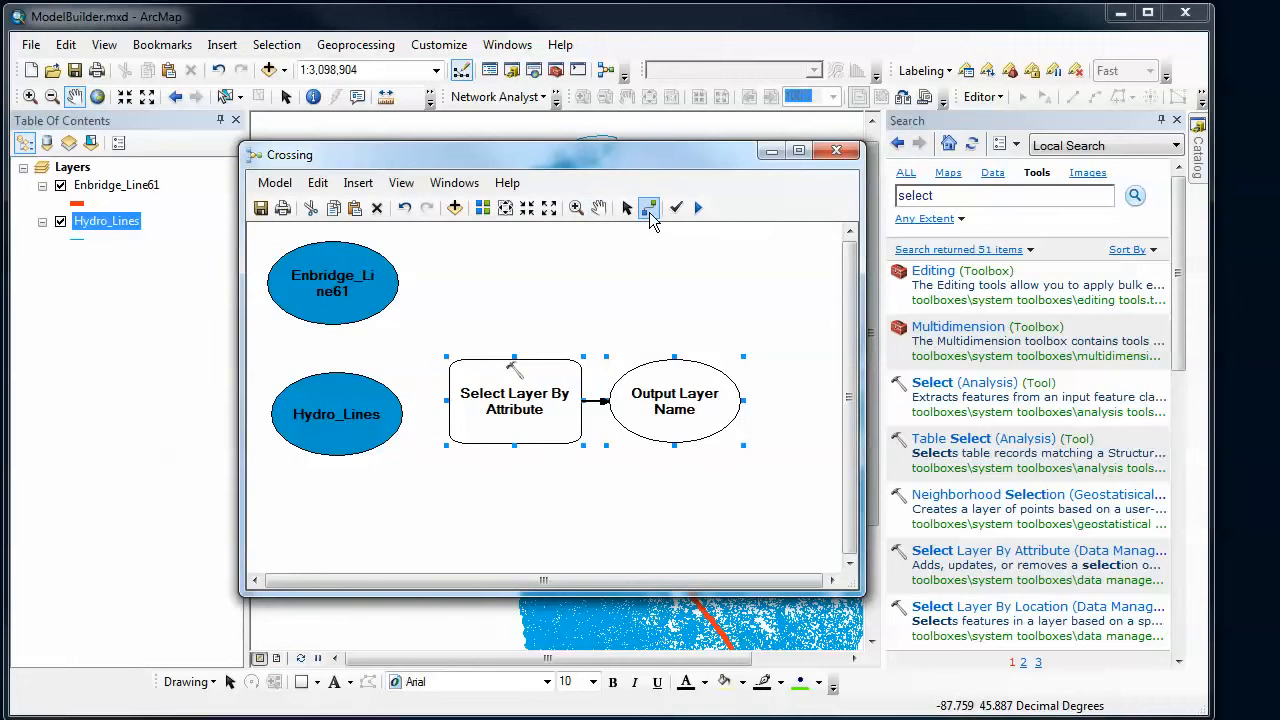
pyautogui.moveTo(650, 206)
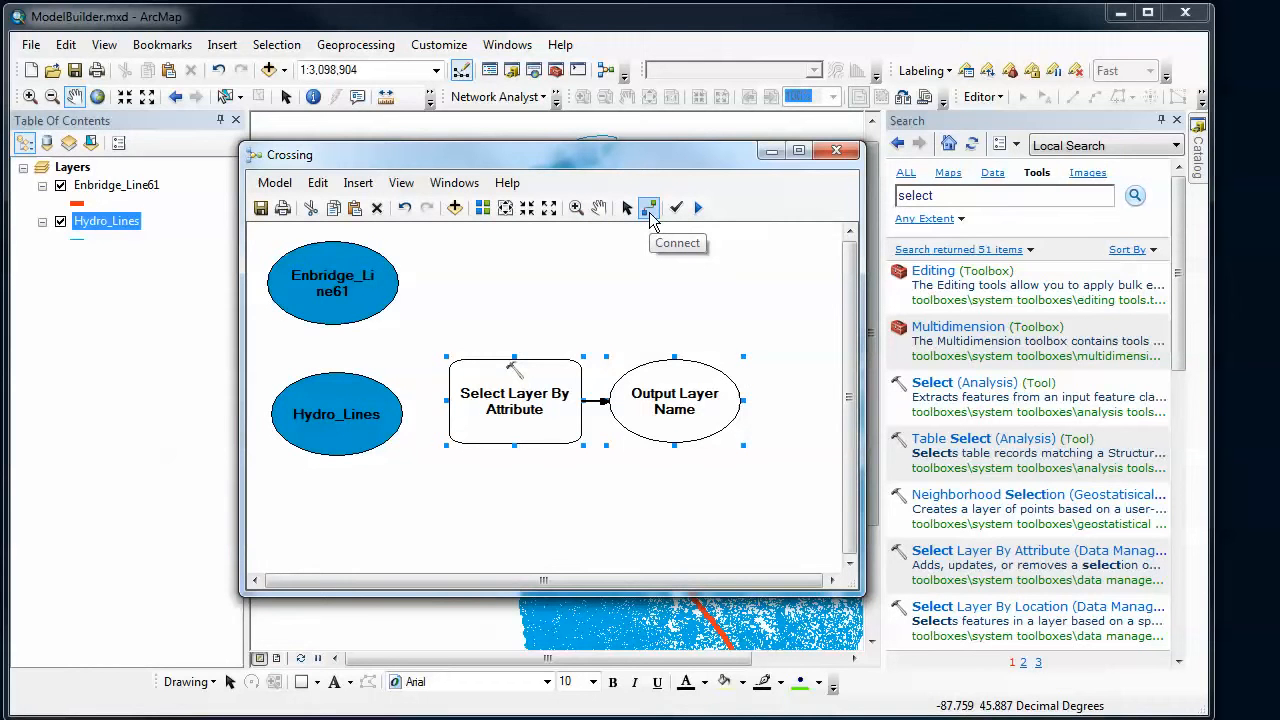
pyautogui.moveTo(652, 220)
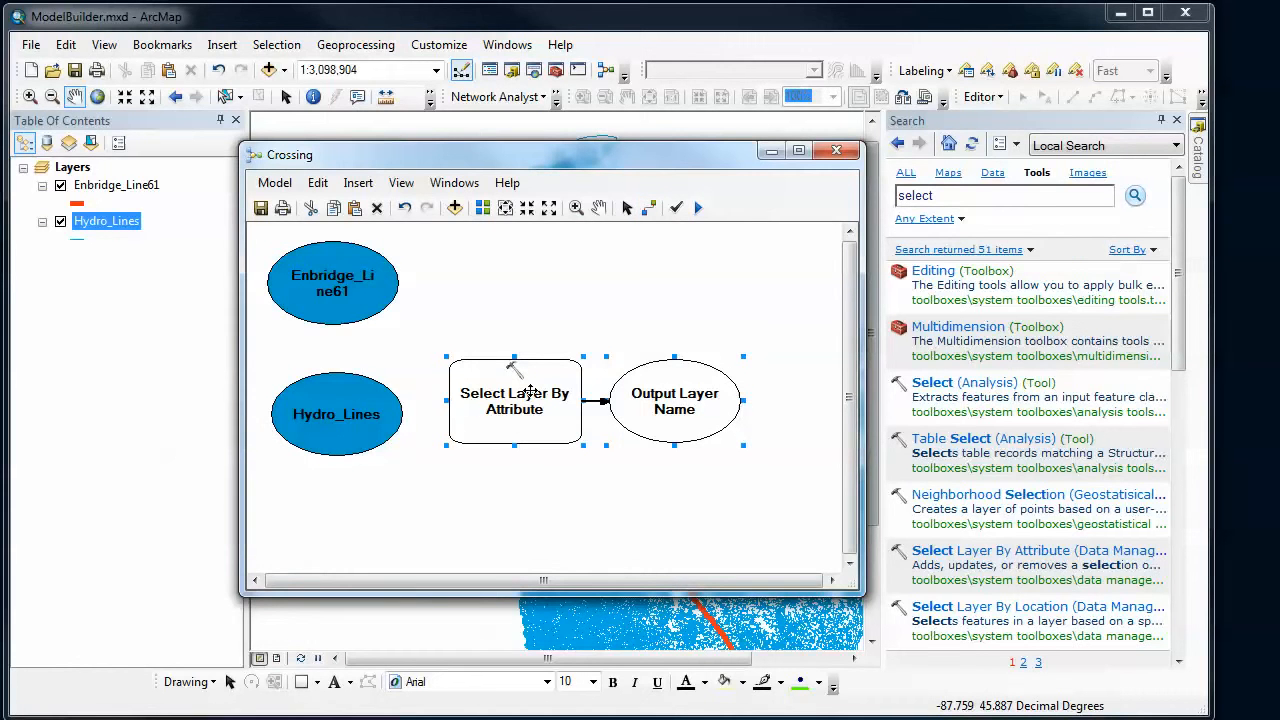
pyautogui.moveTo(518, 372)
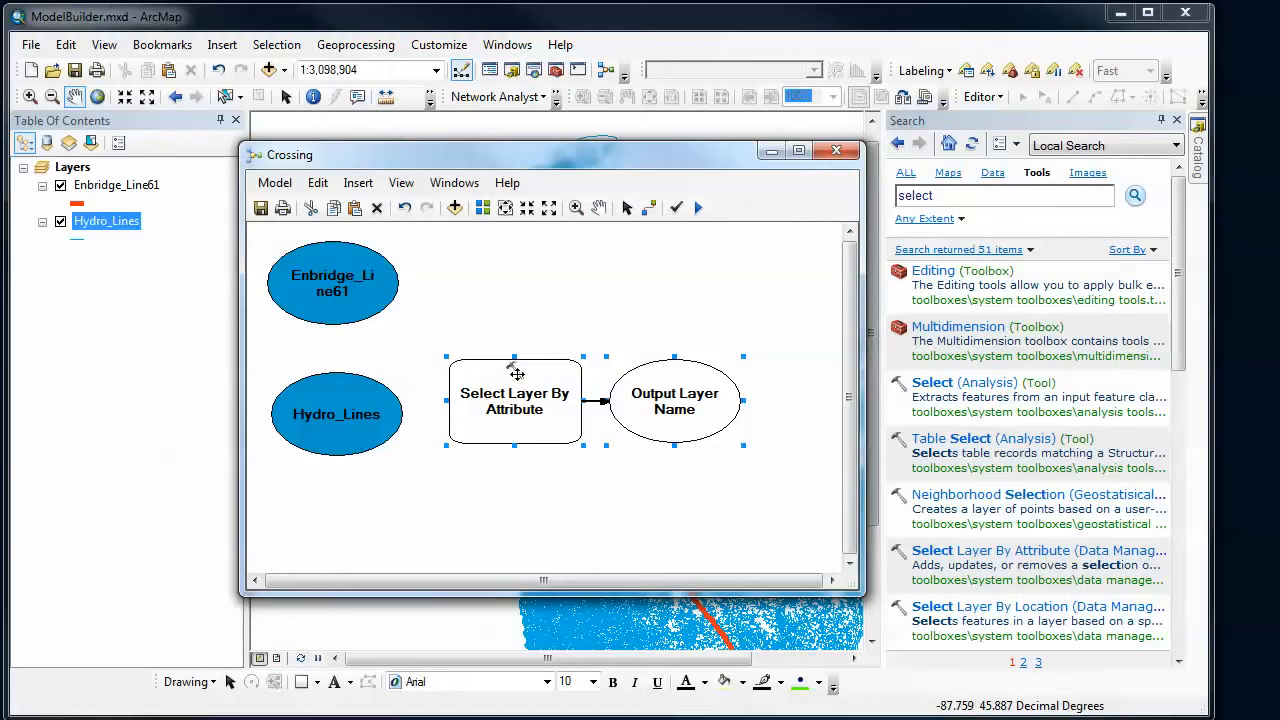
pyautogui.moveTo(658, 392)
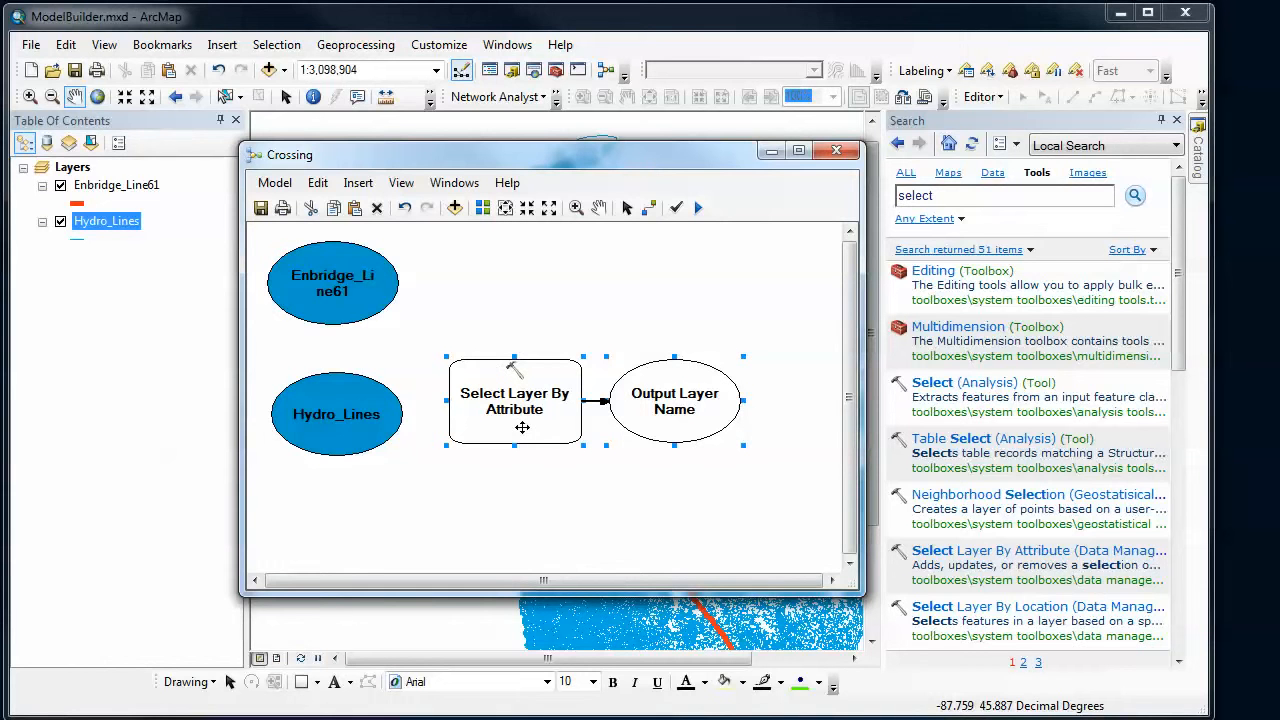
pyautogui.moveTo(640, 272)
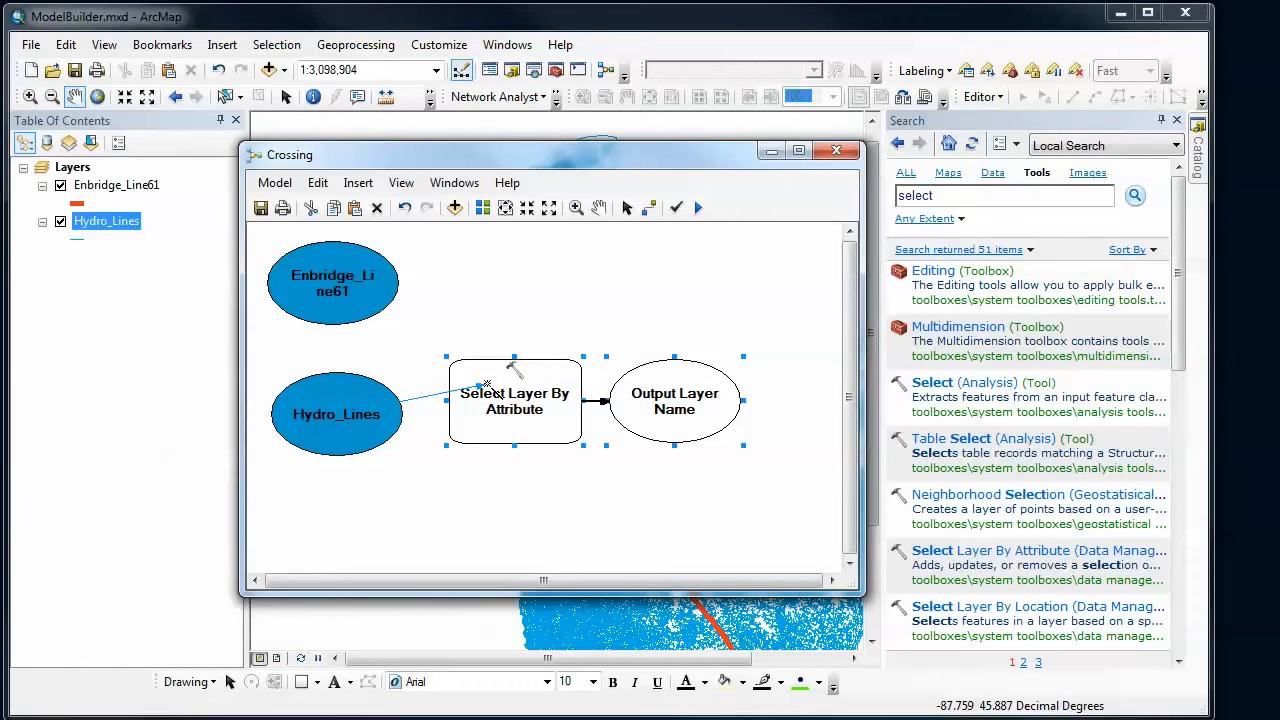
# Step: Link Hydro_Lines to Select Layer By Attribute as Layer Name or Table View, yielding output Hydro_Lines (2)
pyautogui.rightClick(516, 400)
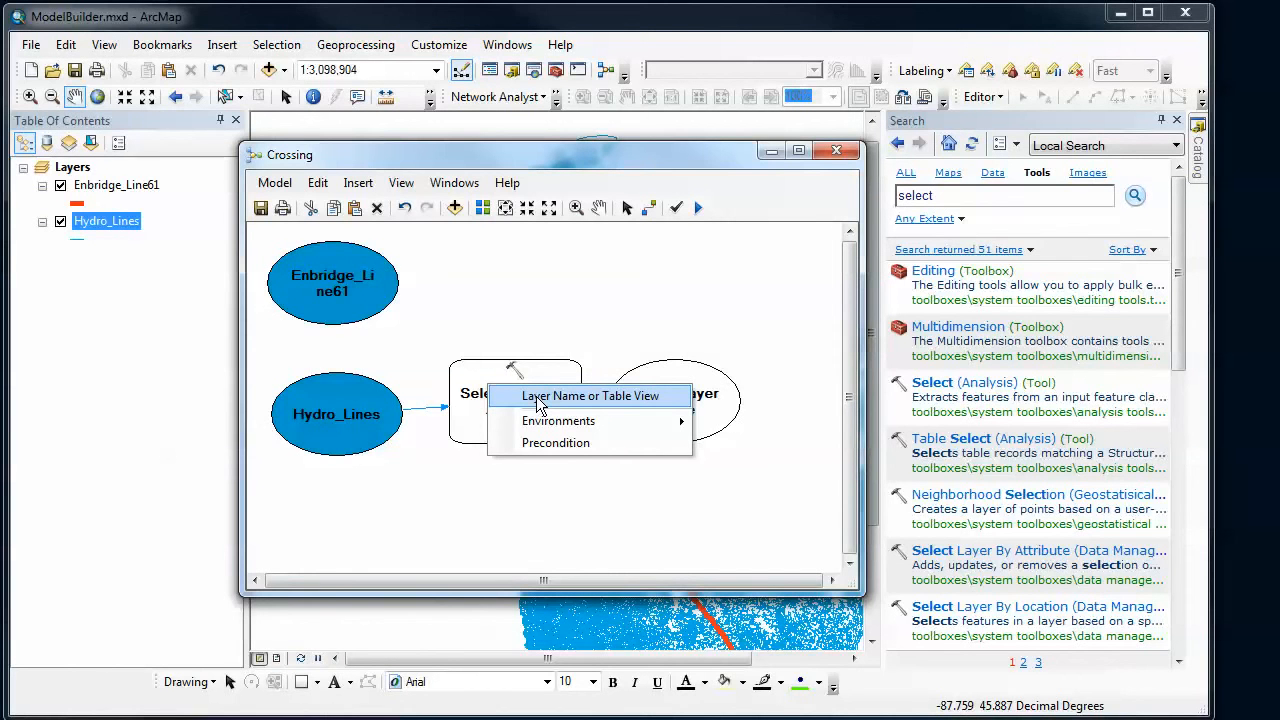
pyautogui.click(584, 396)
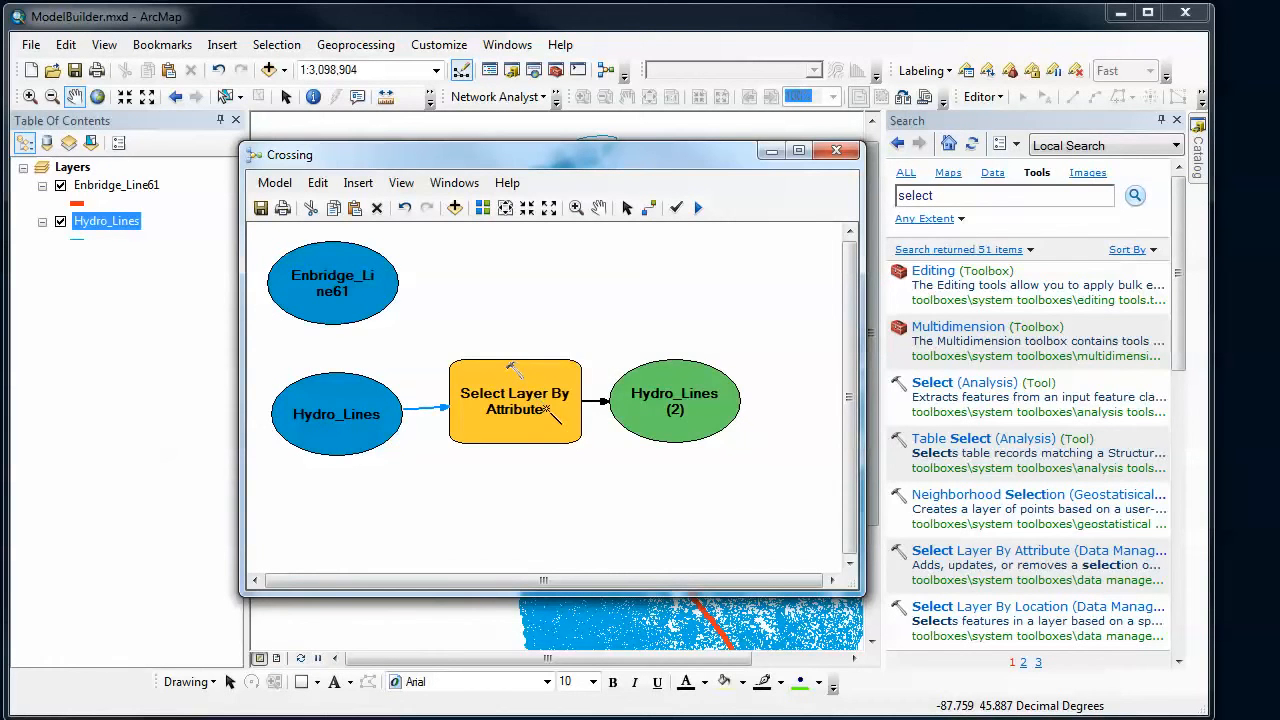